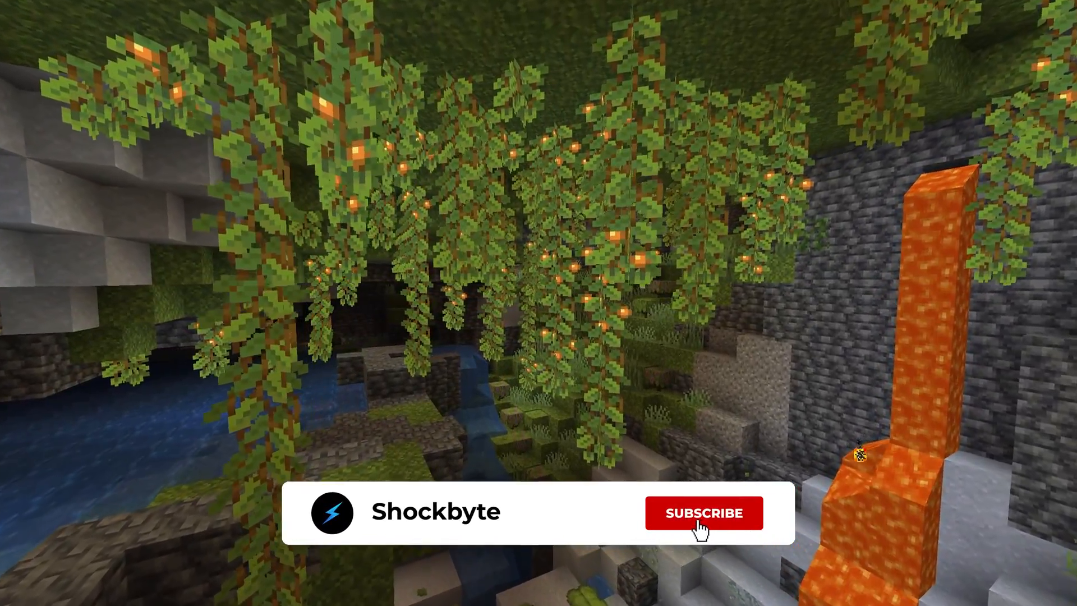
- Go to the Java Edition installations list and begin a new installation
{"action": "left_click", "coordinate": [703, 512]}
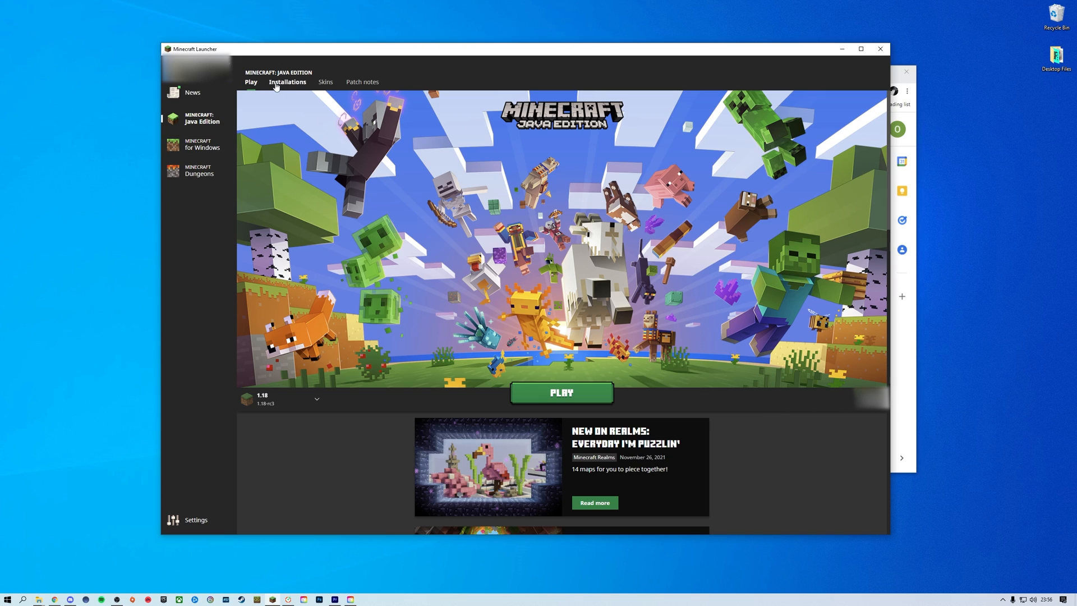
{"action": "left_click", "coordinate": [287, 82]}
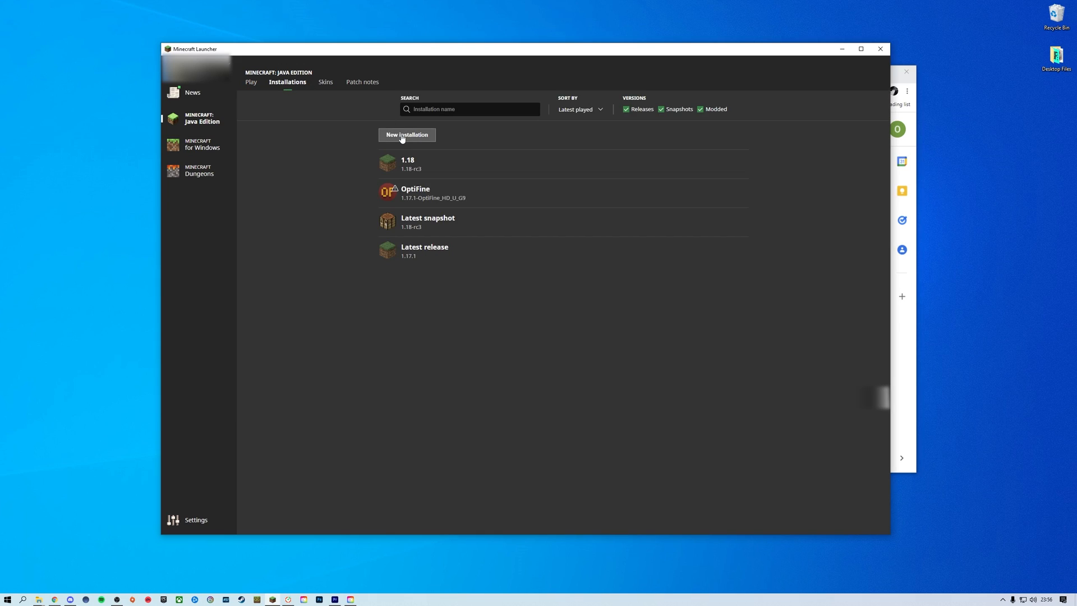
{"action": "left_click", "coordinate": [407, 135]}
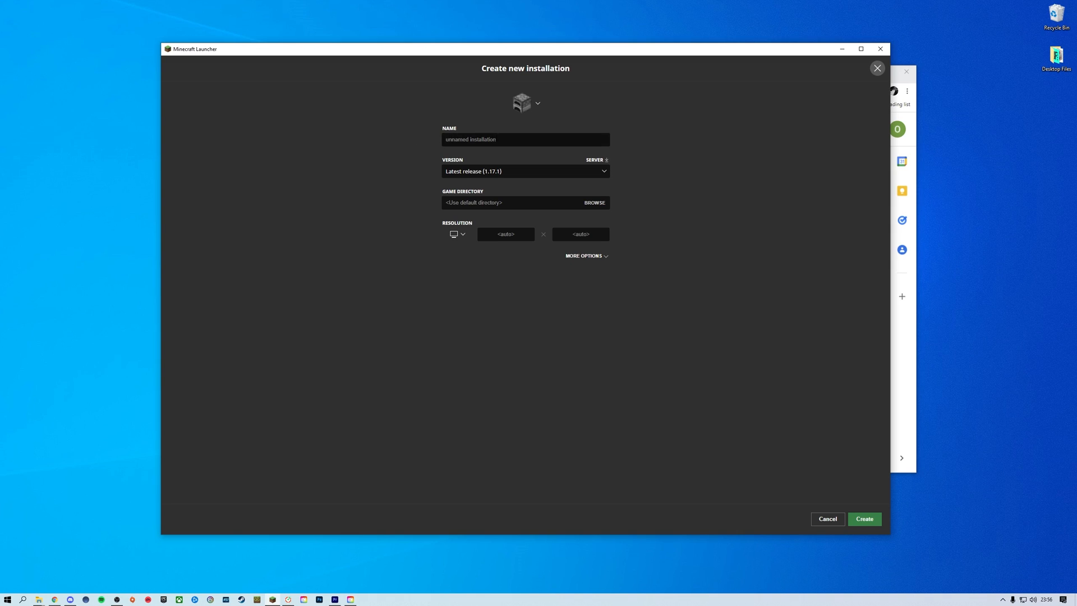
- Name the installation 'Tutorial 1.17.1' with version Latest release (1.17.1)
{"action": "left_click", "coordinate": [525, 140]}
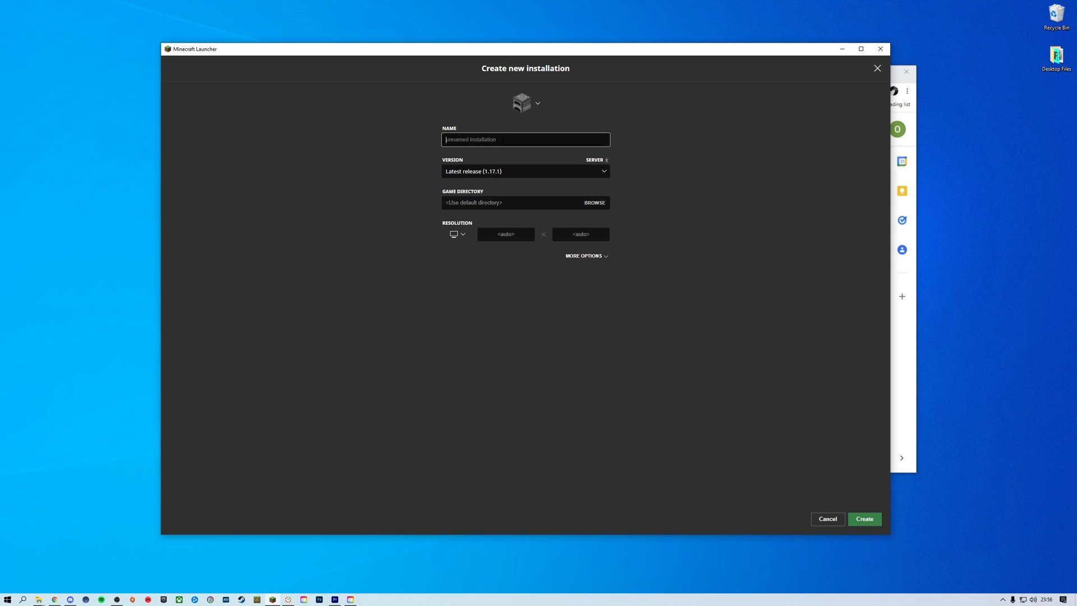
{"action": "type", "text": "Tutorial 1.17.1"}
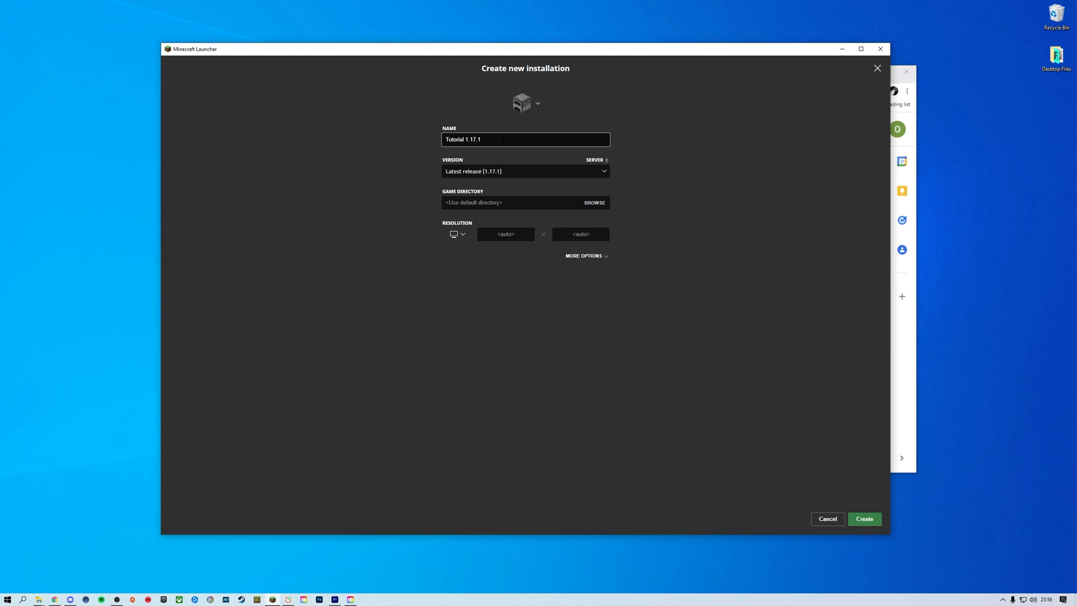
{"action": "left_click", "coordinate": [526, 171]}
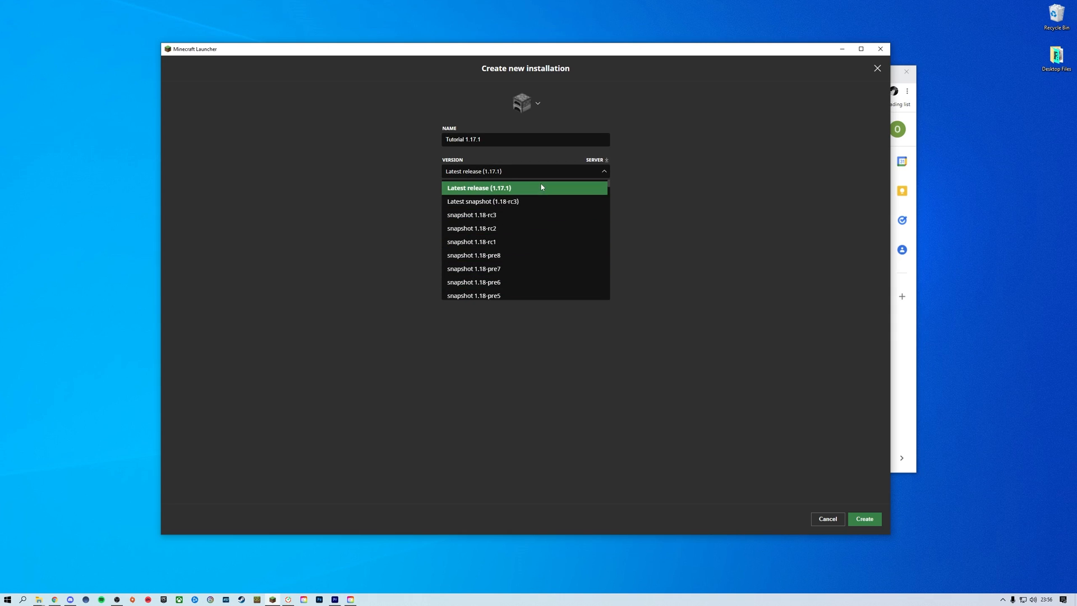
{"action": "left_click", "coordinate": [479, 187]}
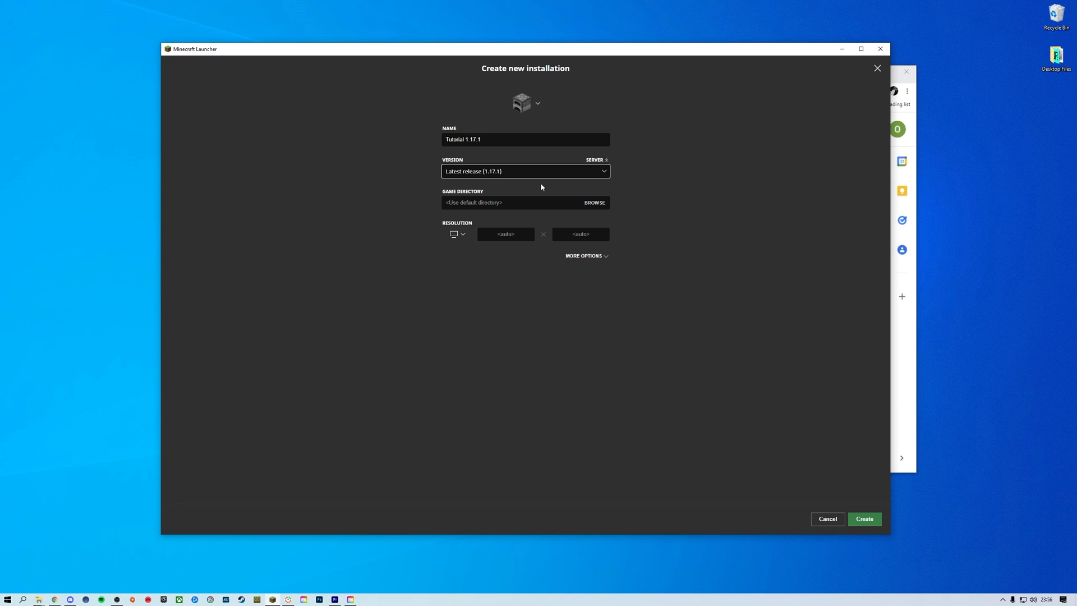
{"action": "left_click", "coordinate": [585, 255]}
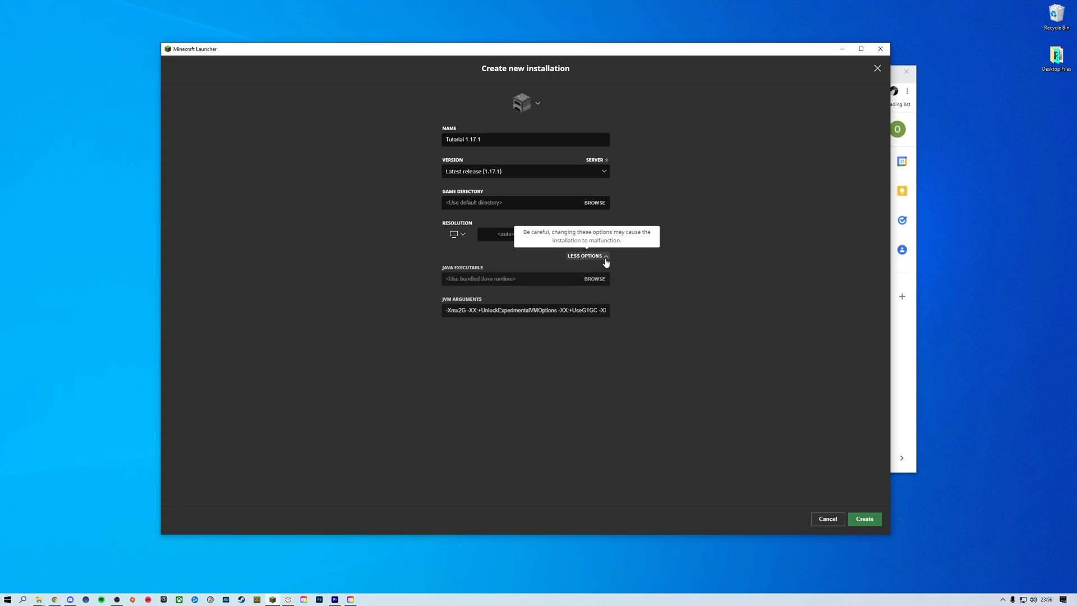
{"action": "left_click", "coordinate": [584, 256]}
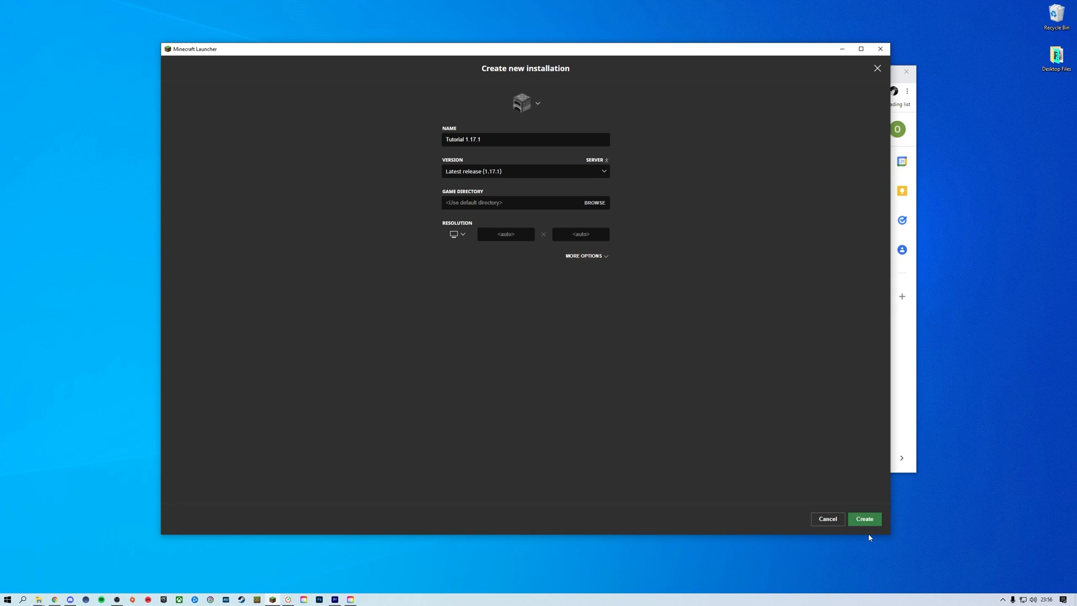
- Create the Tutorial 1.17.1 installation and return to the Play page
{"action": "left_click", "coordinate": [863, 518]}
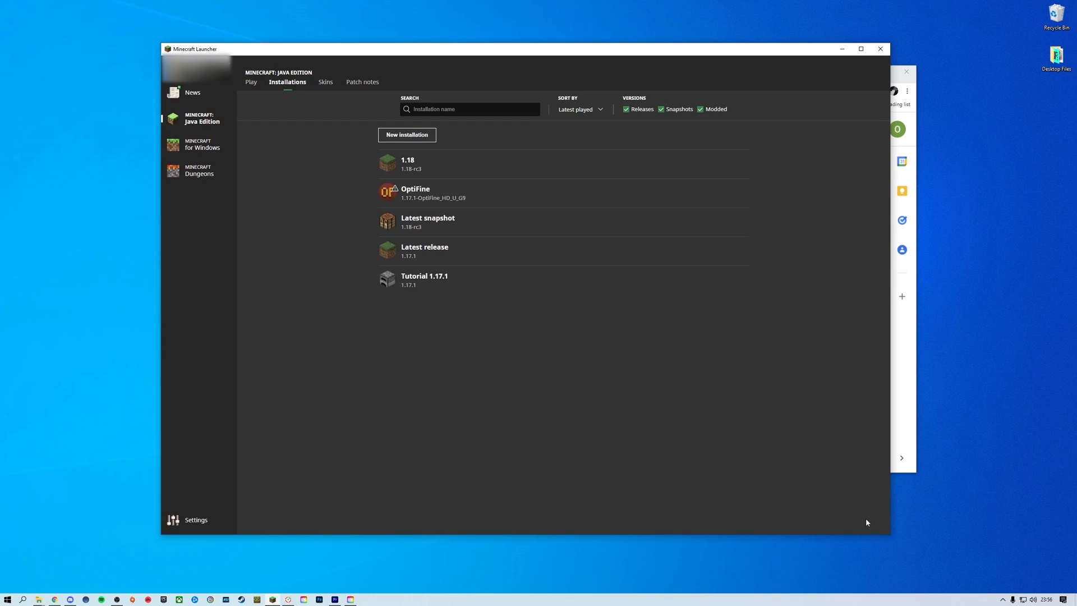
{"action": "mouse_move", "coordinate": [816, 464]}
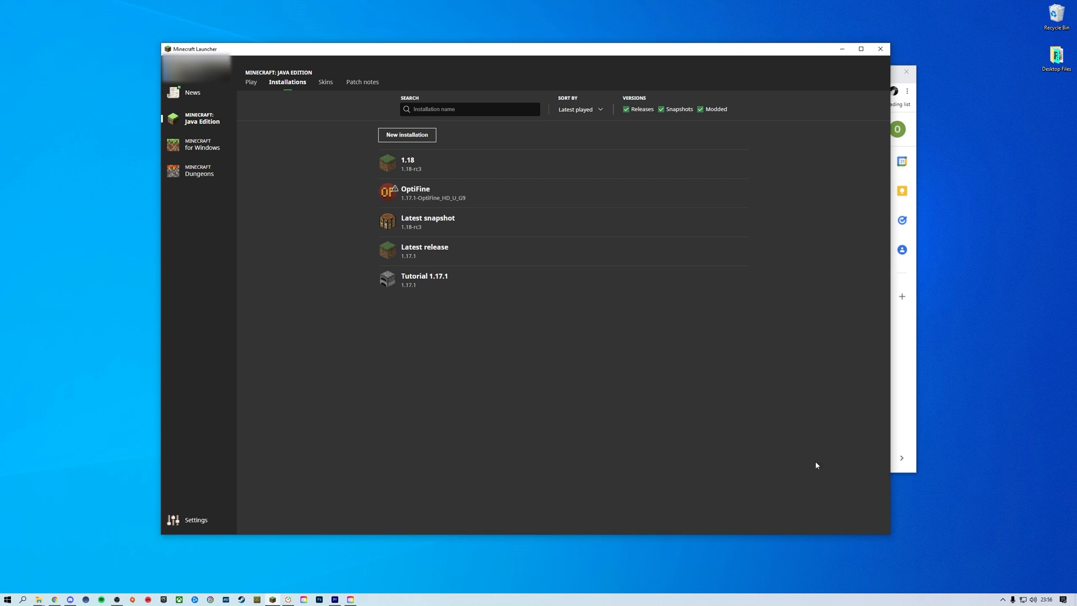
{"action": "left_click", "coordinate": [250, 82]}
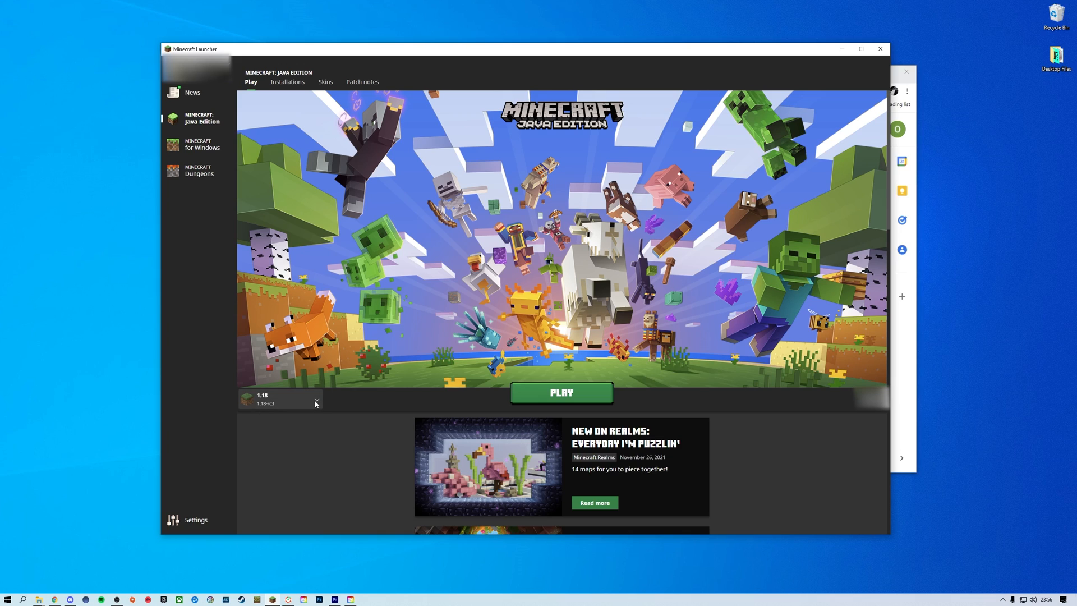
- Select Tutorial 1.17.1 beside Play and launch Minecraft 1.17.1
{"action": "left_click", "coordinate": [315, 403]}
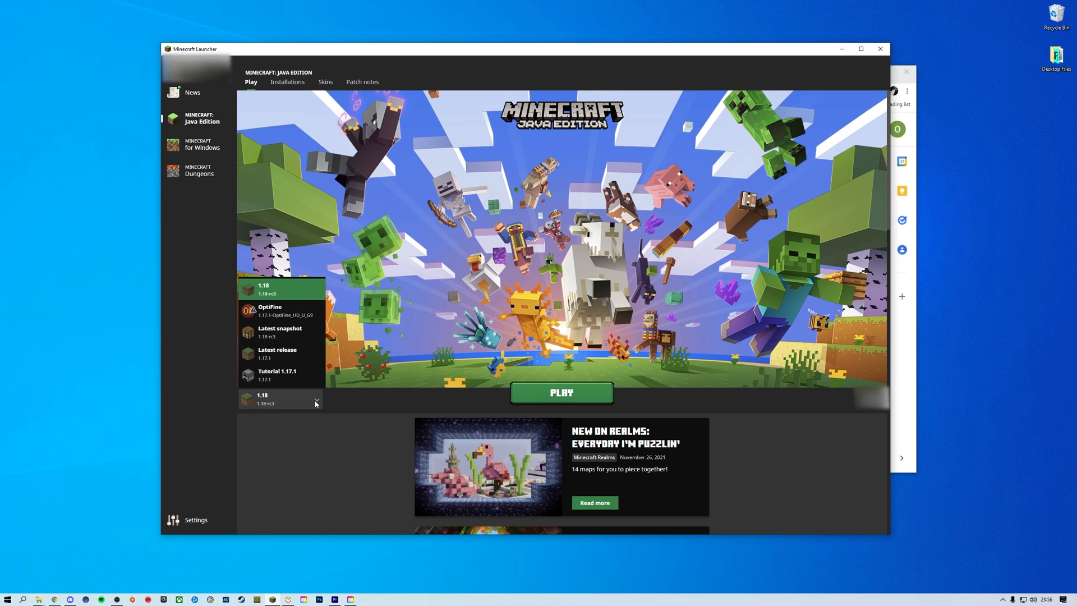
{"action": "left_click", "coordinate": [276, 374]}
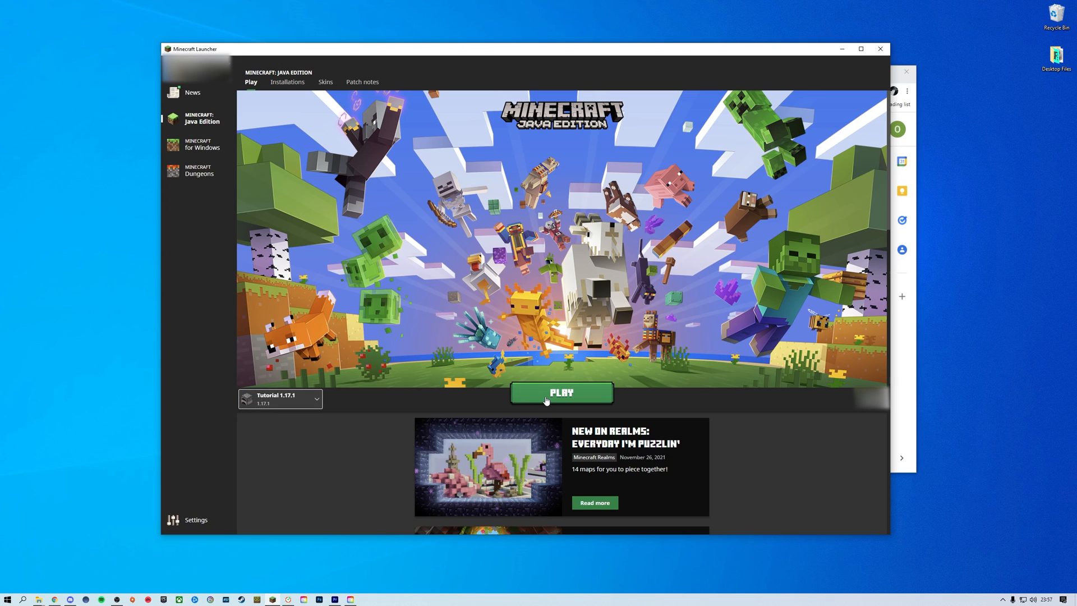
{"action": "left_click", "coordinate": [560, 392]}
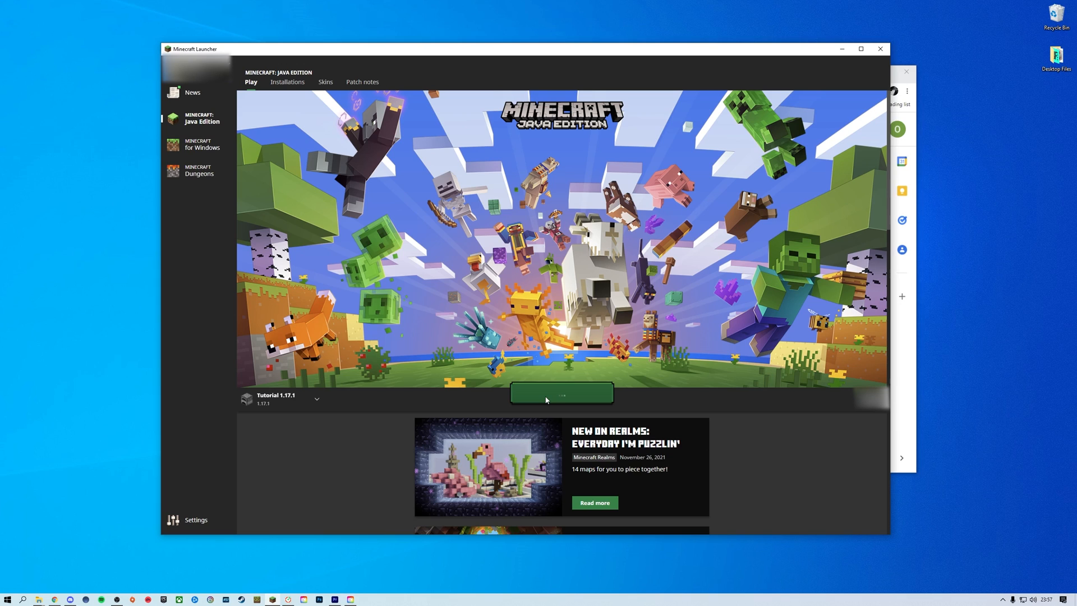
{"action": "left_click", "coordinate": [561, 392]}
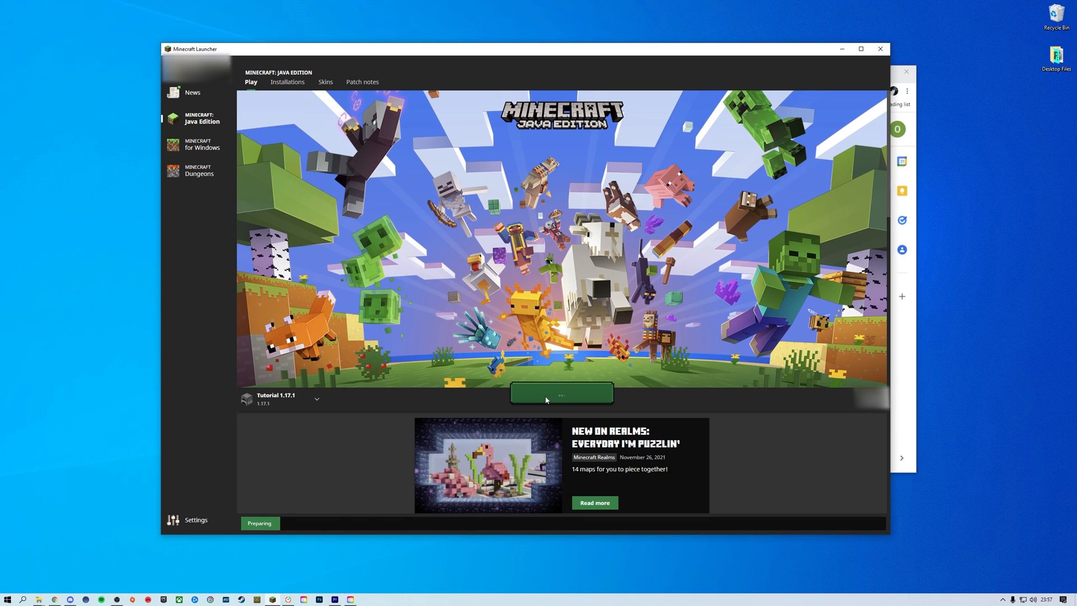
{"action": "left_click", "coordinate": [561, 392]}
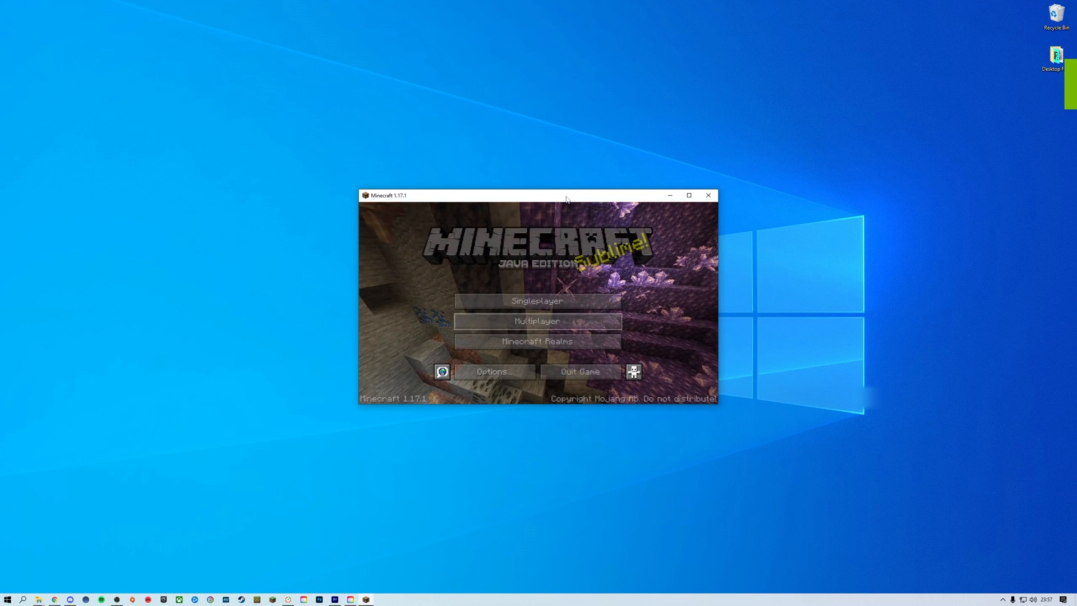
{"action": "left_click", "coordinate": [536, 301]}
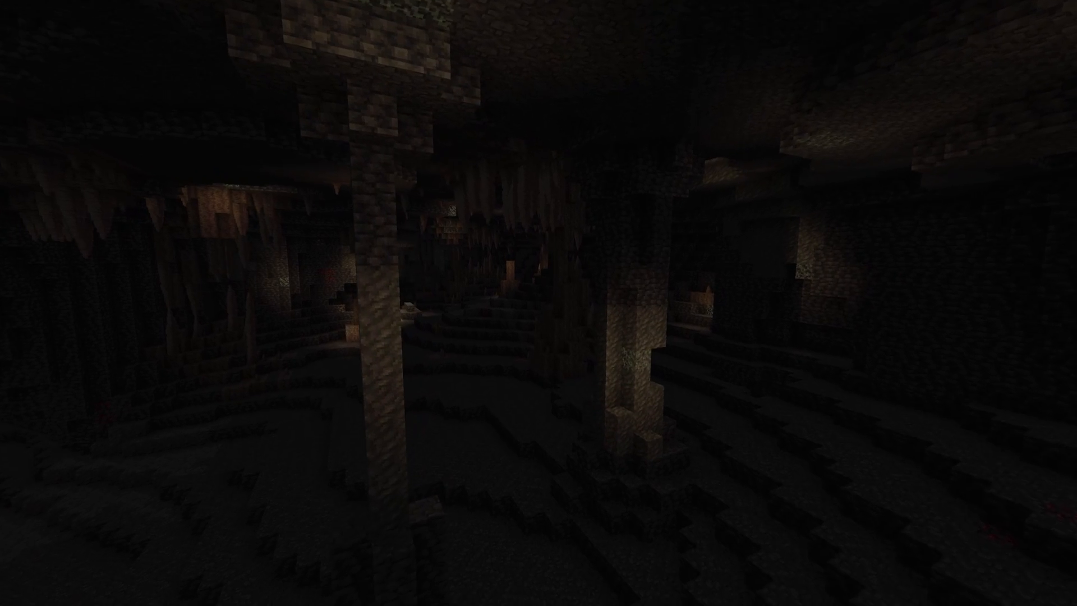